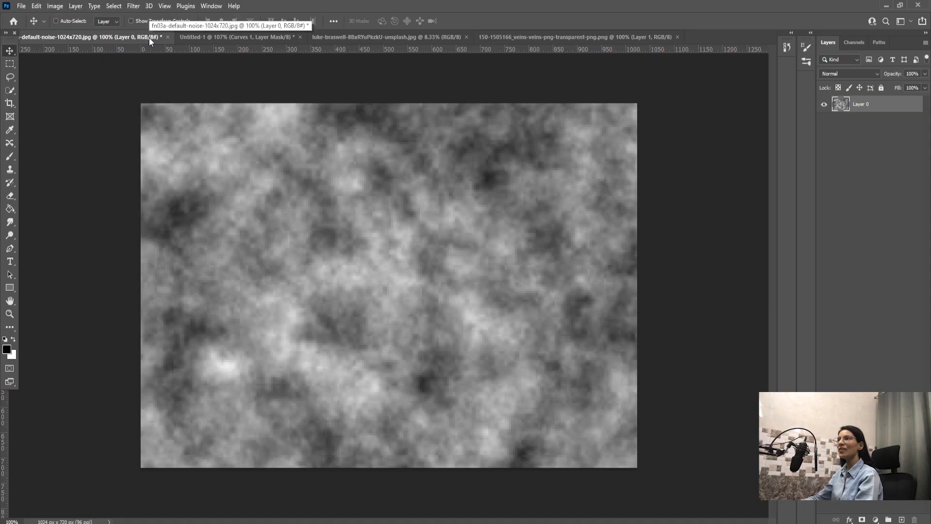
View the veins PNG document, then return to the hat portrait
{"action": "left_click", "coordinate": [576, 36]}
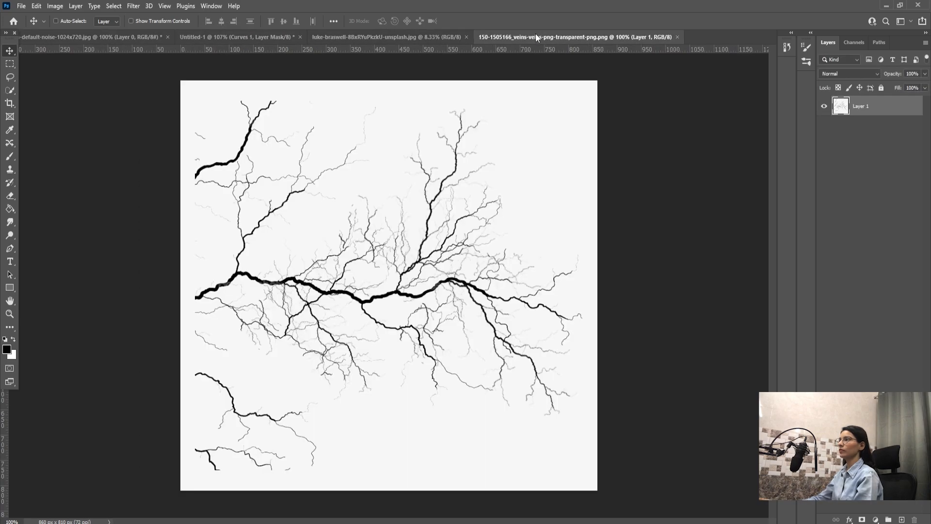
{"action": "left_click", "coordinate": [89, 37]}
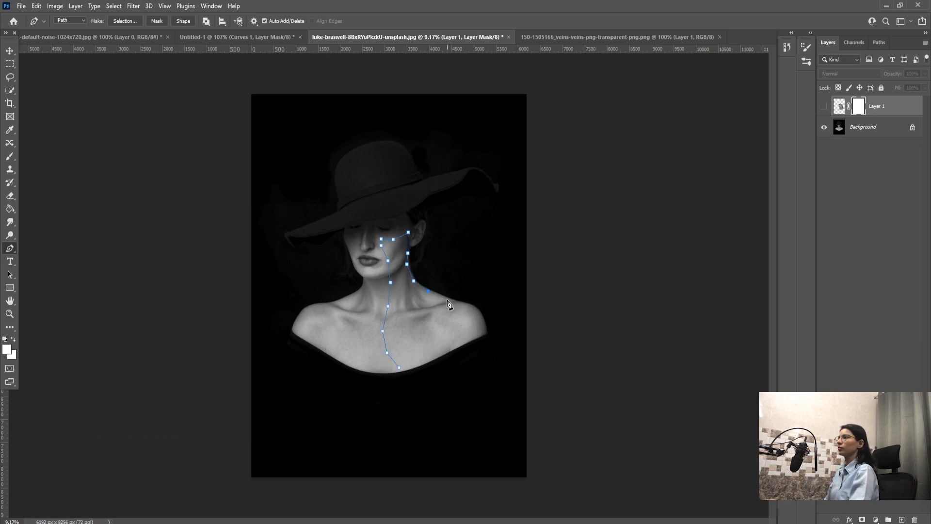
Close the cheek-neck-shoulder path, make it a selection with 0 feather, and unhide the texture layer
{"action": "left_click", "coordinate": [401, 369]}
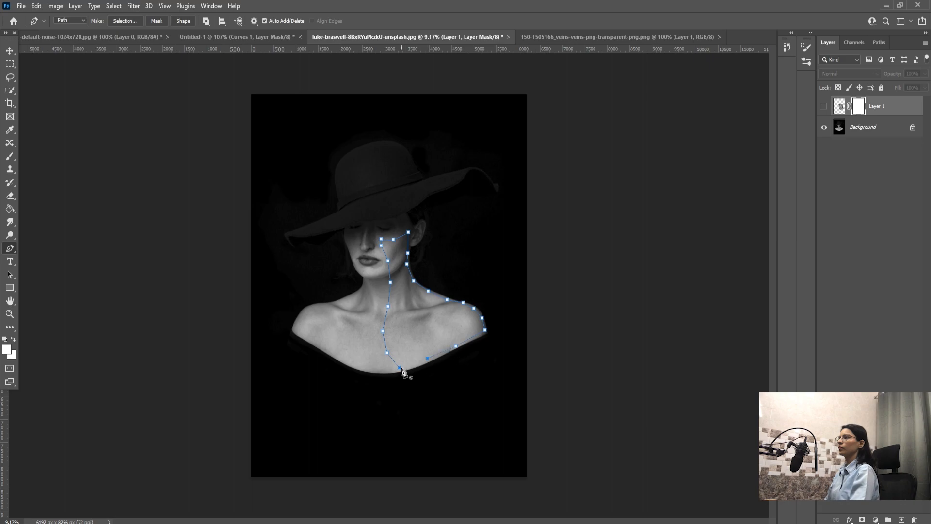
{"action": "right_click", "coordinate": [404, 371]}
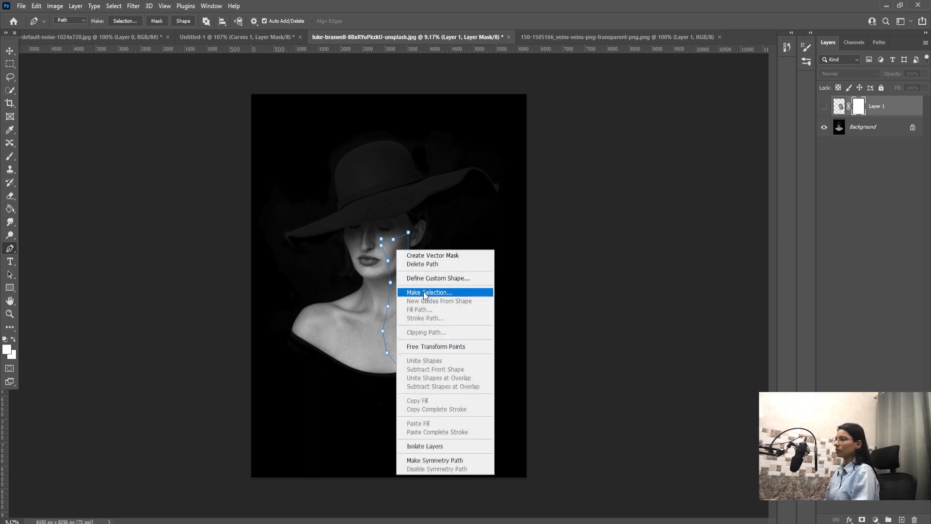
{"action": "left_click", "coordinate": [430, 292]}
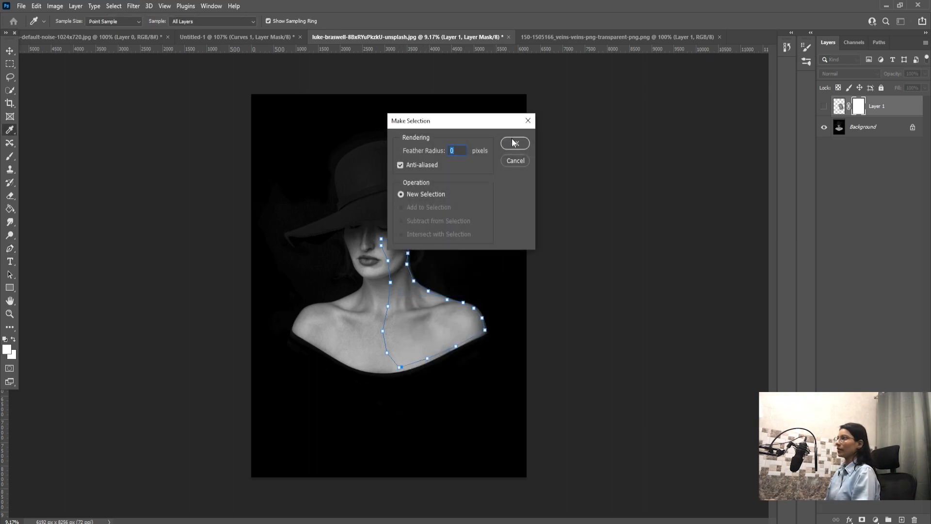
{"action": "left_click", "coordinate": [513, 143]}
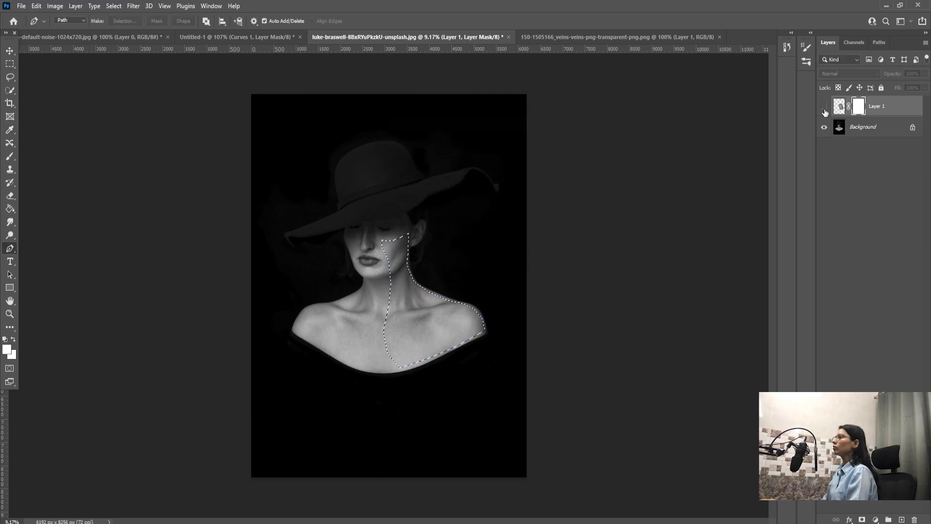
{"action": "left_click", "coordinate": [824, 108]}
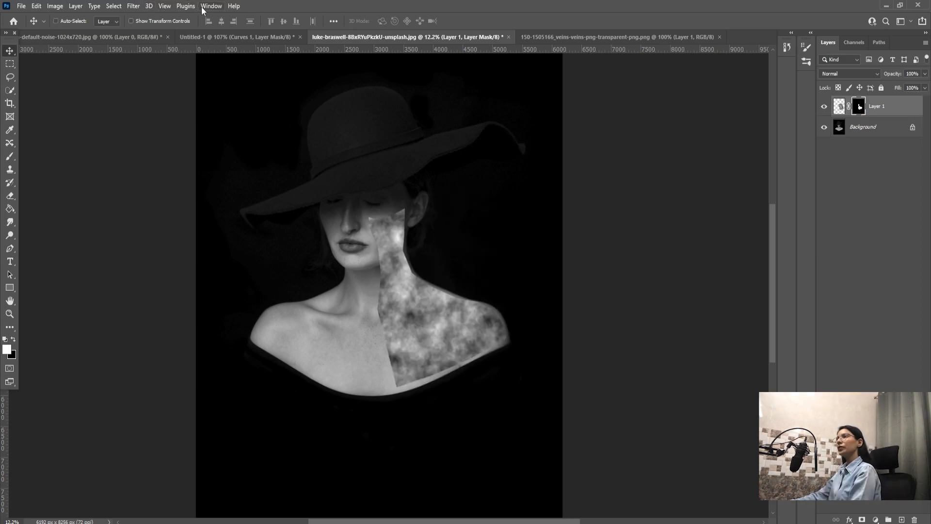
Mask Layer 1's cloud texture to the selection and soften the mask edges with a low-opacity brush
{"action": "left_click", "coordinate": [212, 6]}
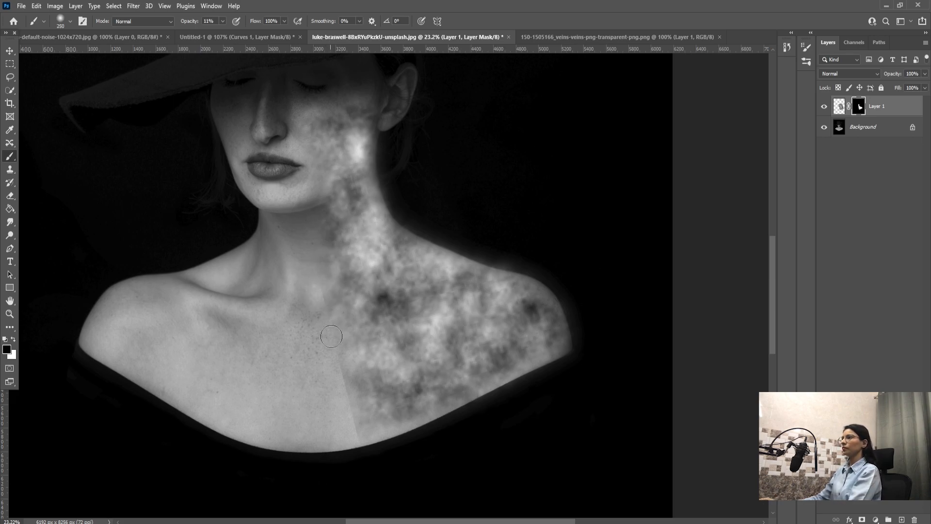
{"action": "mouse_move", "coordinate": [318, 304]}
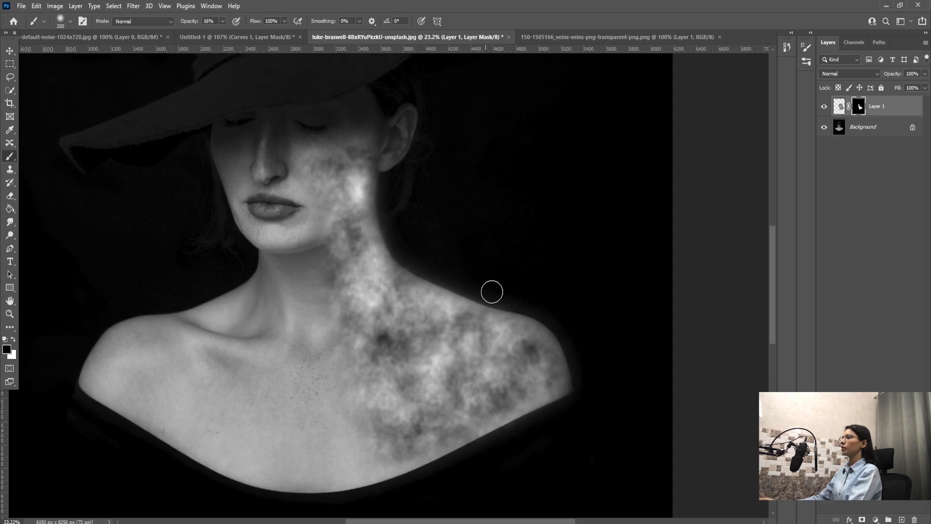
{"action": "mouse_move", "coordinate": [541, 322]}
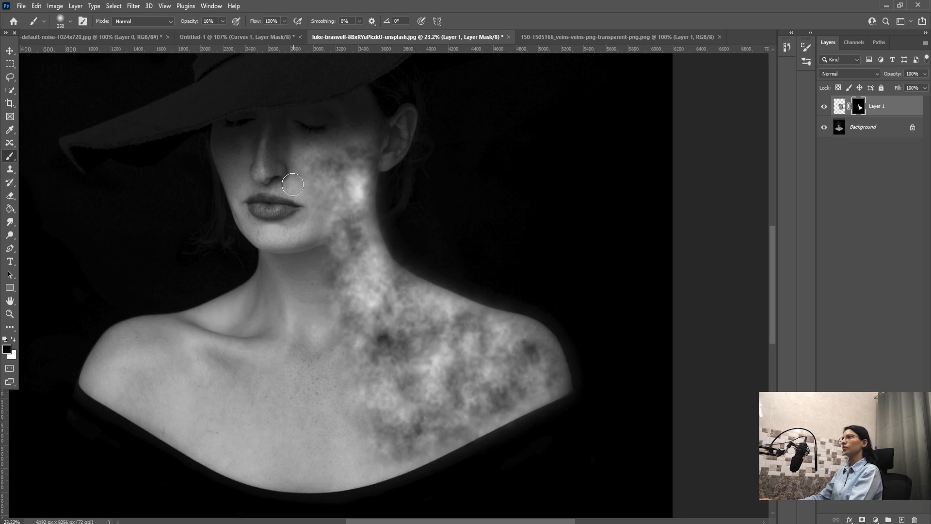
{"action": "mouse_move", "coordinate": [471, 327]}
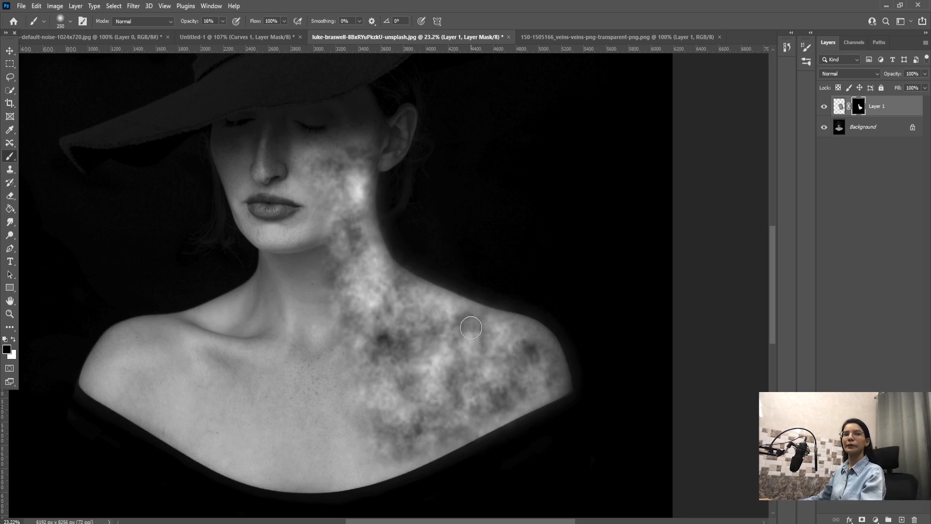
{"action": "mouse_move", "coordinate": [532, 298]}
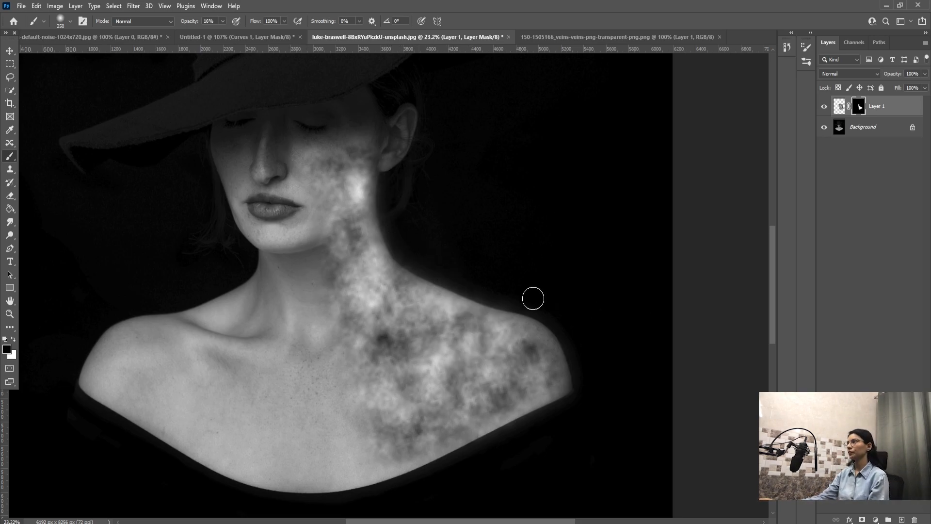
{"action": "mouse_move", "coordinate": [527, 129]}
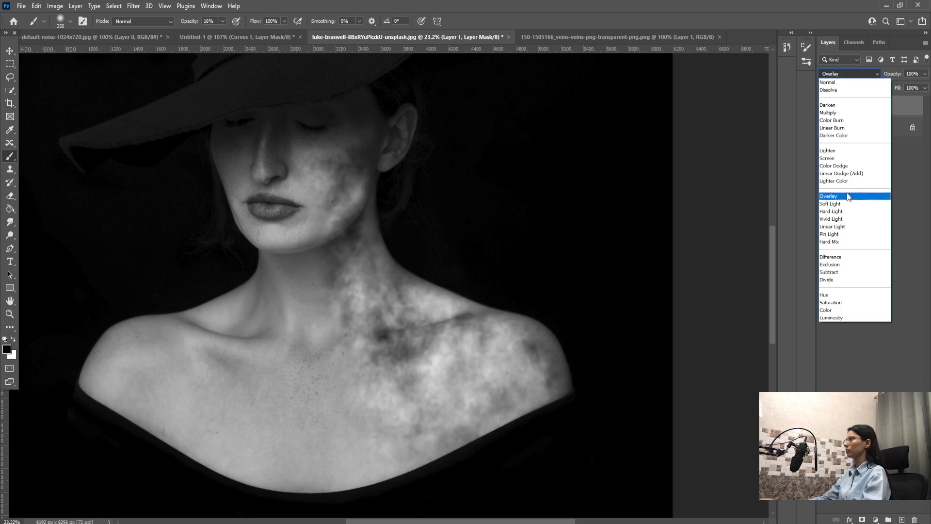
Preview blend modes on the texture layer and settle on Color Dodge
{"action": "left_click", "coordinate": [829, 264]}
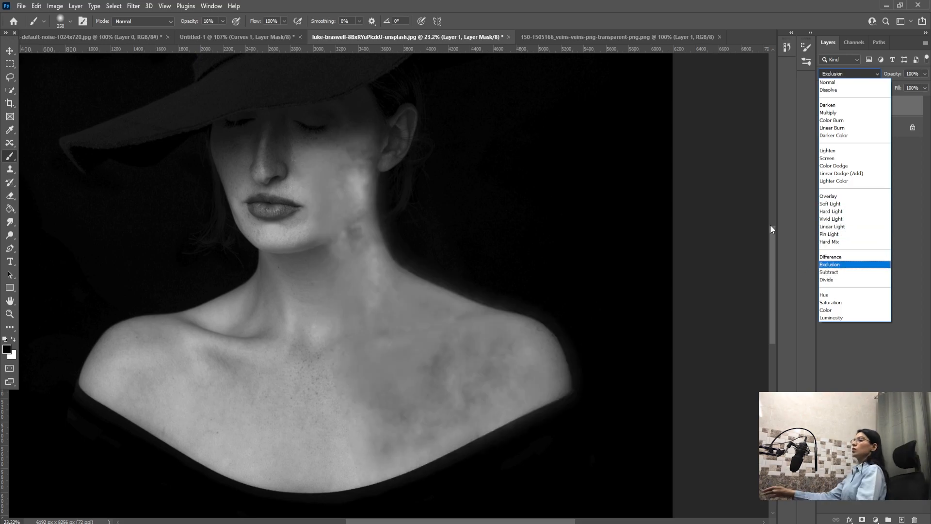
{"action": "left_click", "coordinate": [832, 226]}
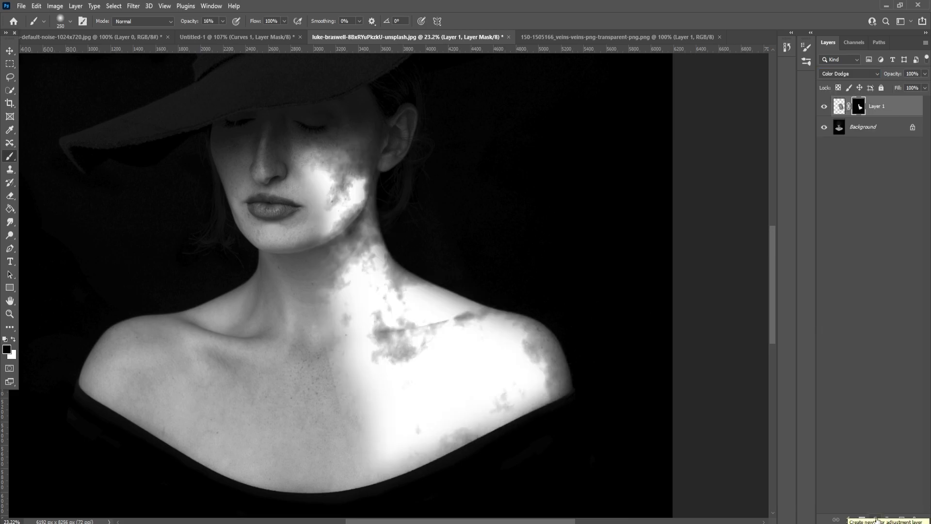
Add a colorized Hue/Saturation layer with Hue 32, Saturation 32 and Lightness -19
{"action": "left_click", "coordinate": [872, 521]}
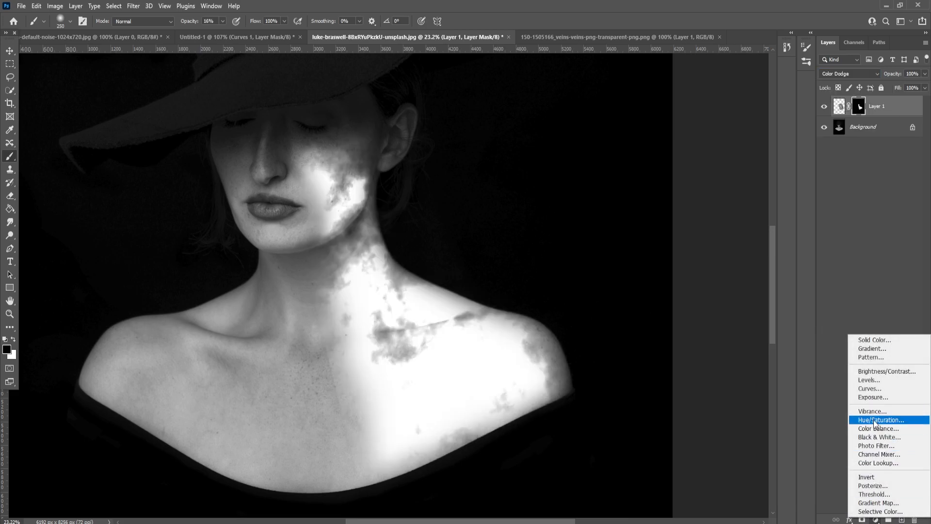
{"action": "left_click", "coordinate": [880, 420]}
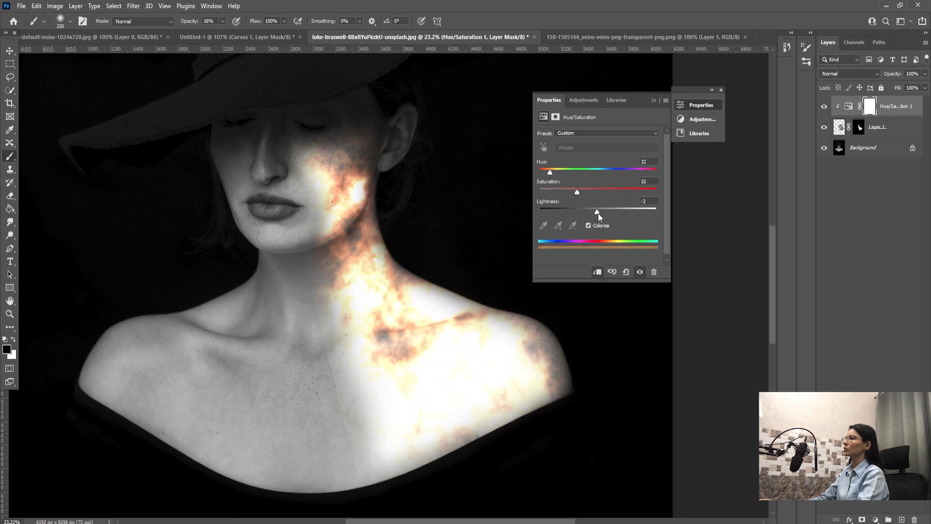
{"action": "left_click_drag", "start_coordinate": [597, 213], "coordinate": [583, 213]}
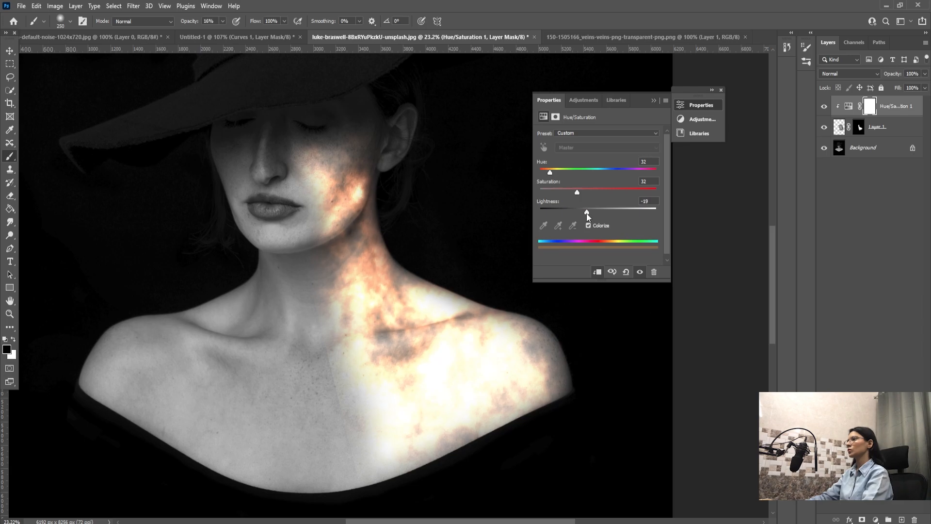
{"action": "left_click_drag", "start_coordinate": [550, 171], "coordinate": [553, 172]}
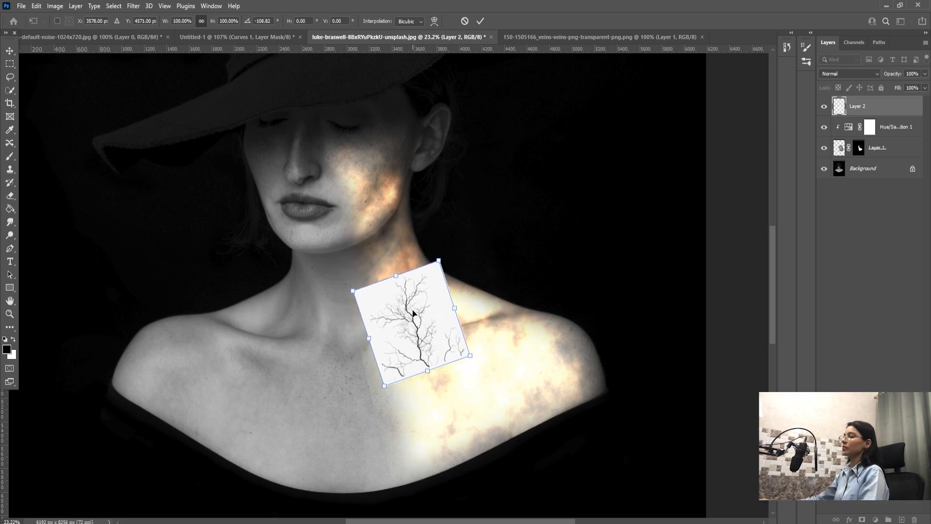
Move the pasted veins onto the cheek, set Multiply blending, and commit the transform
{"action": "left_click_drag", "start_coordinate": [409, 324], "coordinate": [377, 238]}
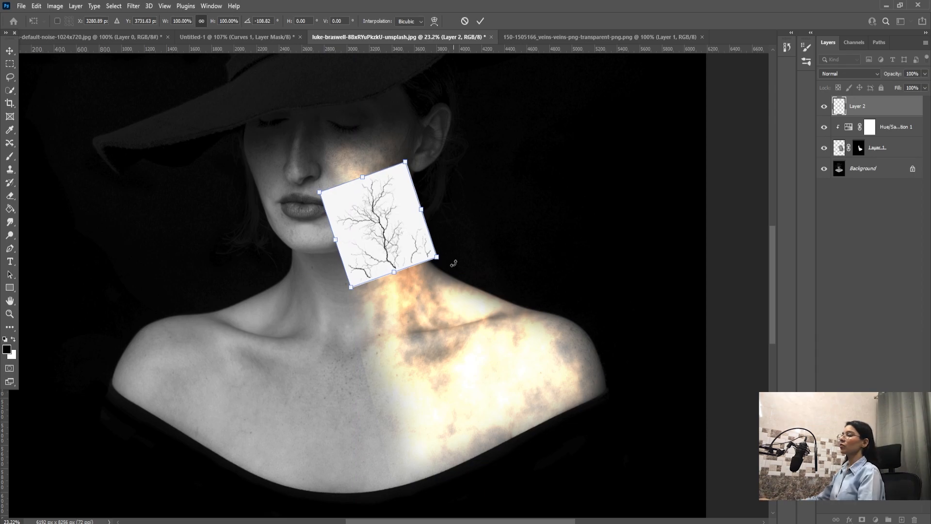
{"action": "left_click", "coordinate": [848, 73]}
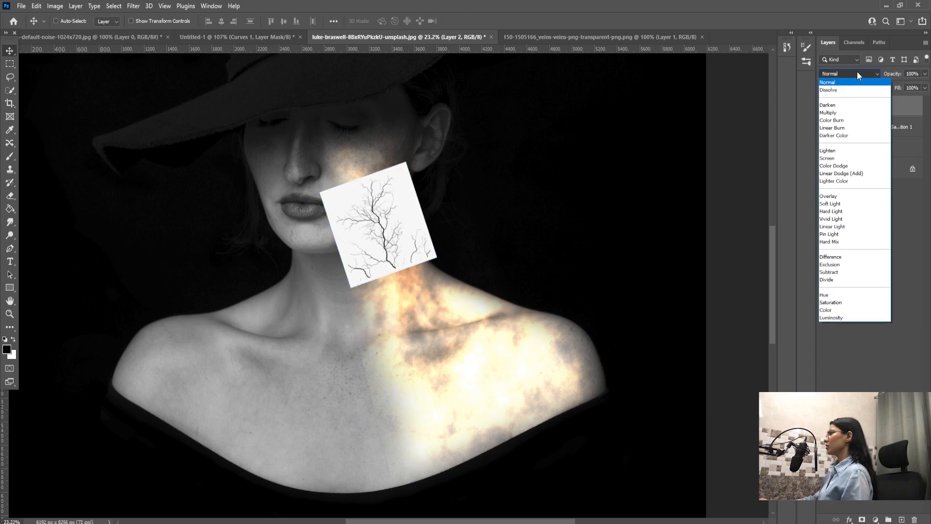
{"action": "left_click", "coordinate": [827, 112]}
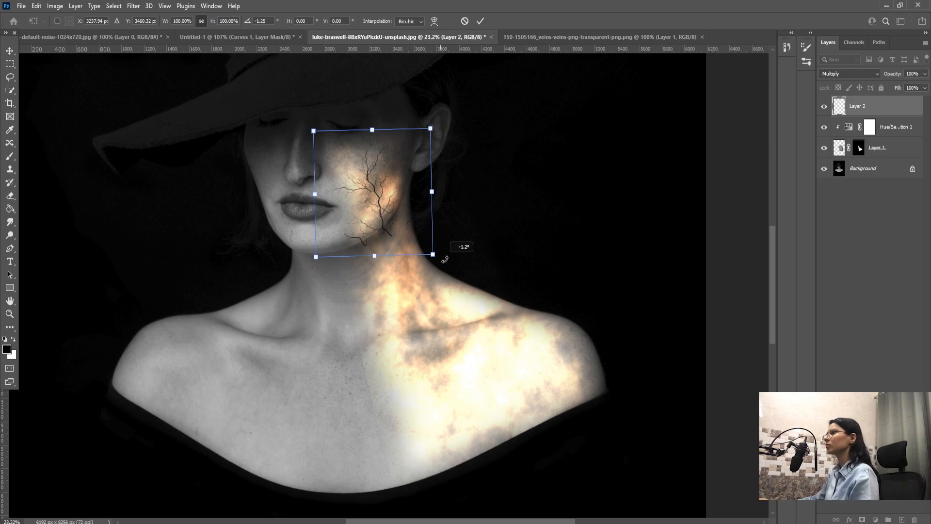
{"action": "left_click", "coordinate": [479, 21]}
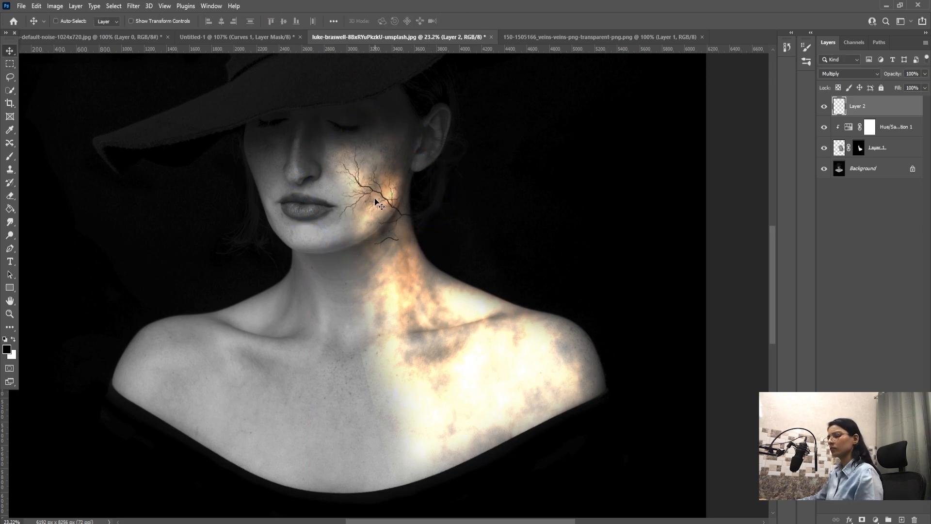
{"action": "left_click", "coordinate": [133, 6]}
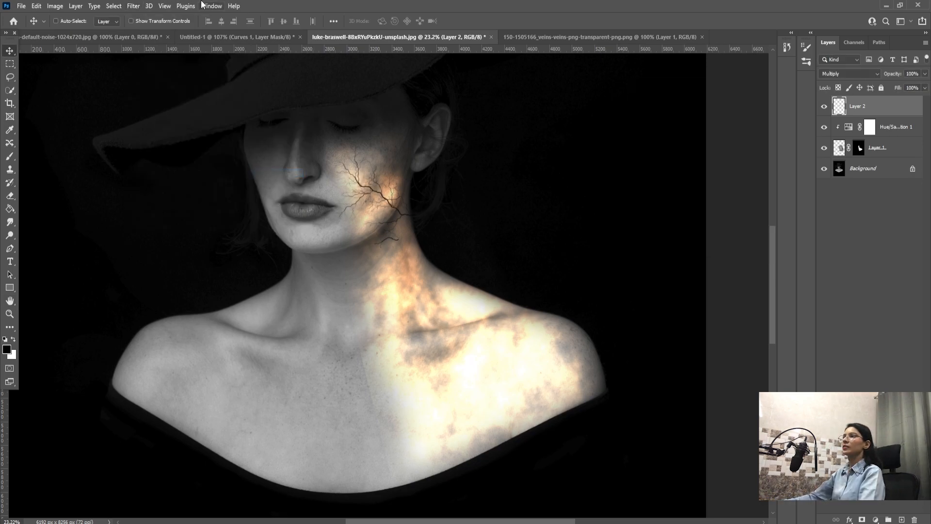
Apply a Gaussian Blur of about 3 px radius to the veins layer
{"action": "left_click", "coordinate": [133, 6]}
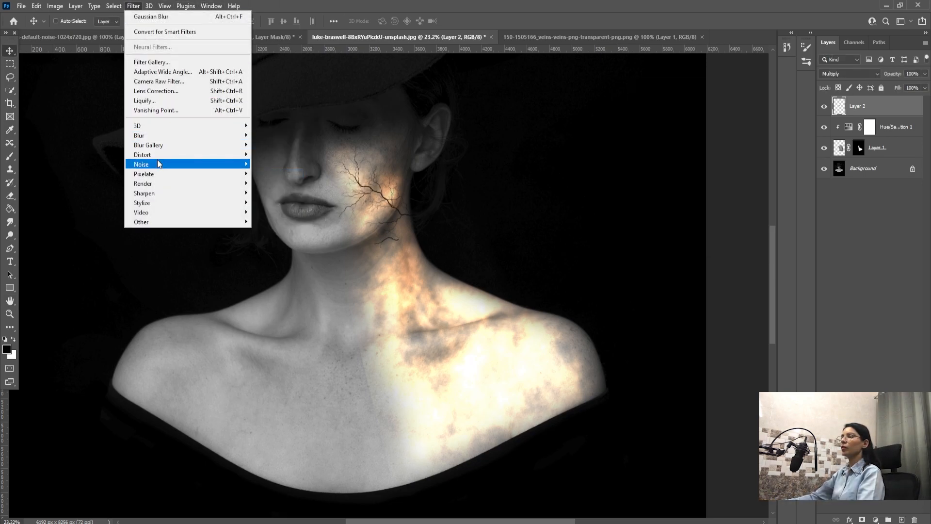
{"action": "mouse_move", "coordinate": [139, 136]}
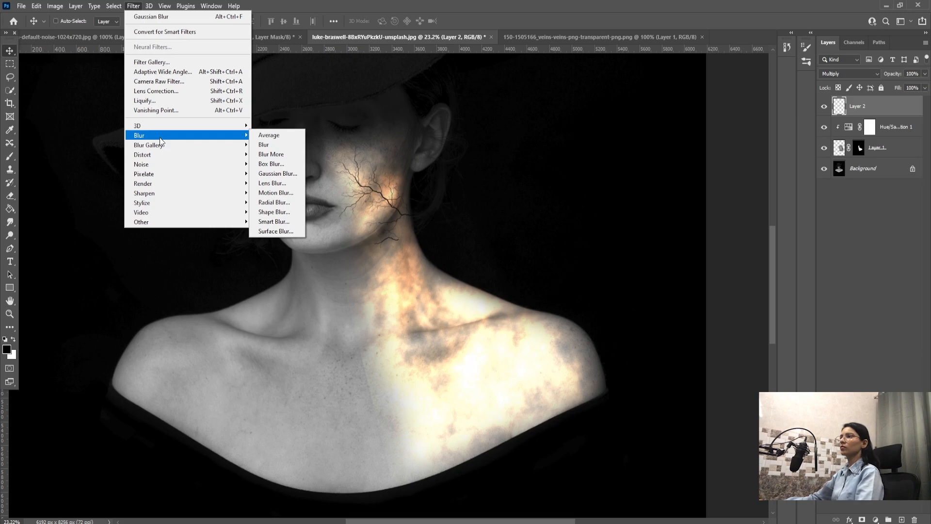
{"action": "left_click", "coordinate": [277, 173]}
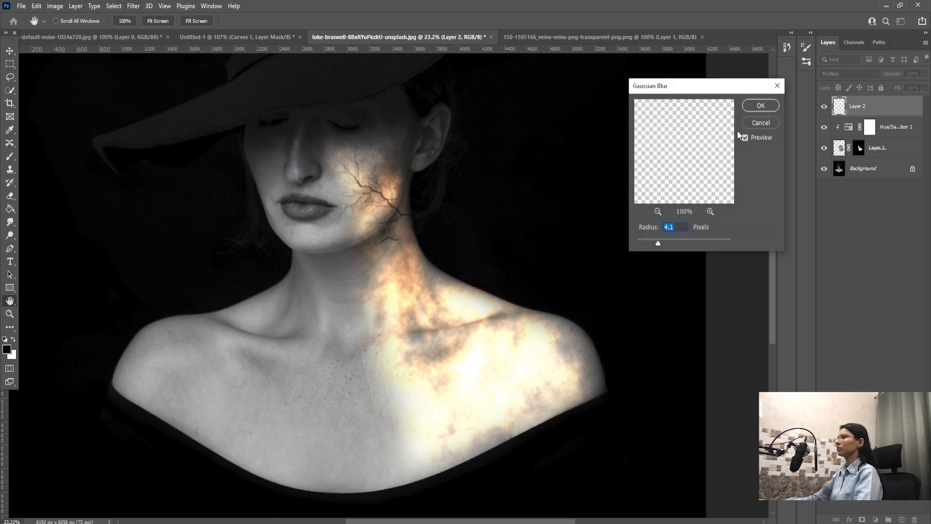
{"action": "left_click", "coordinate": [745, 137]}
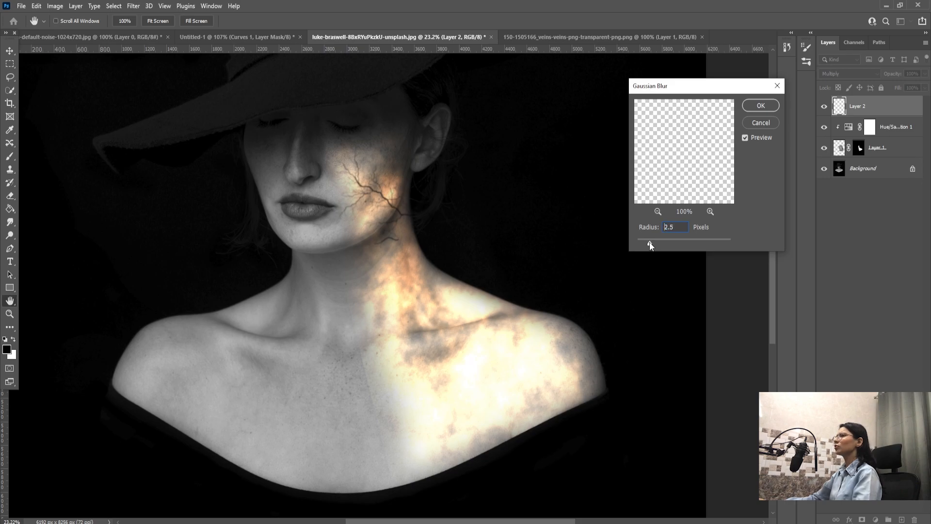
{"action": "left_click_drag", "start_coordinate": [649, 244], "coordinate": [665, 245]}
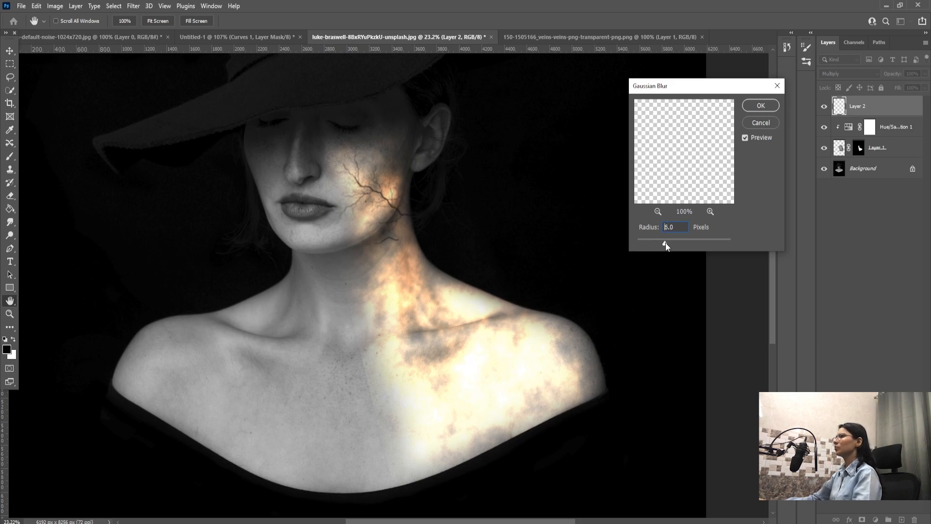
{"action": "left_click_drag", "start_coordinate": [666, 245], "coordinate": [657, 246]}
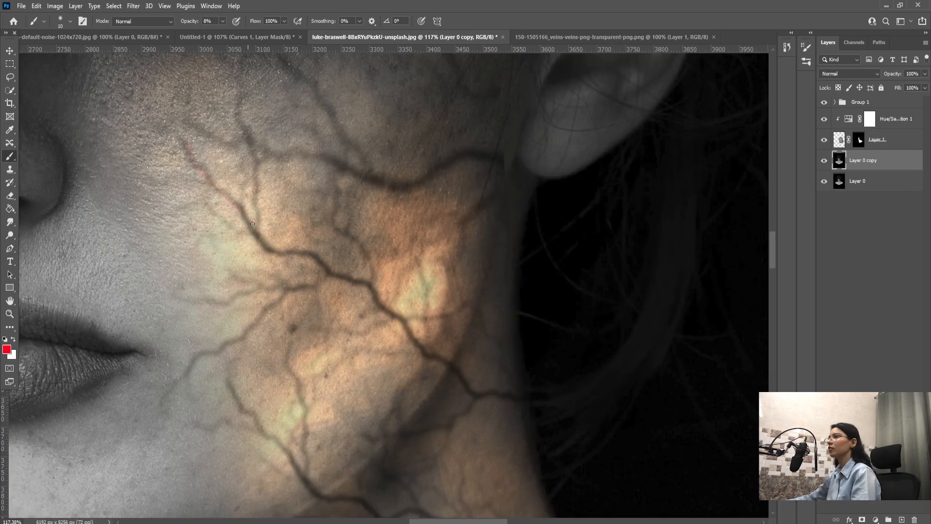
Paint faint colour over the veined cheek and shoulder at 2–8% brush opacity
{"action": "left_click_drag", "start_coordinate": [252, 223], "coordinate": [425, 347]}
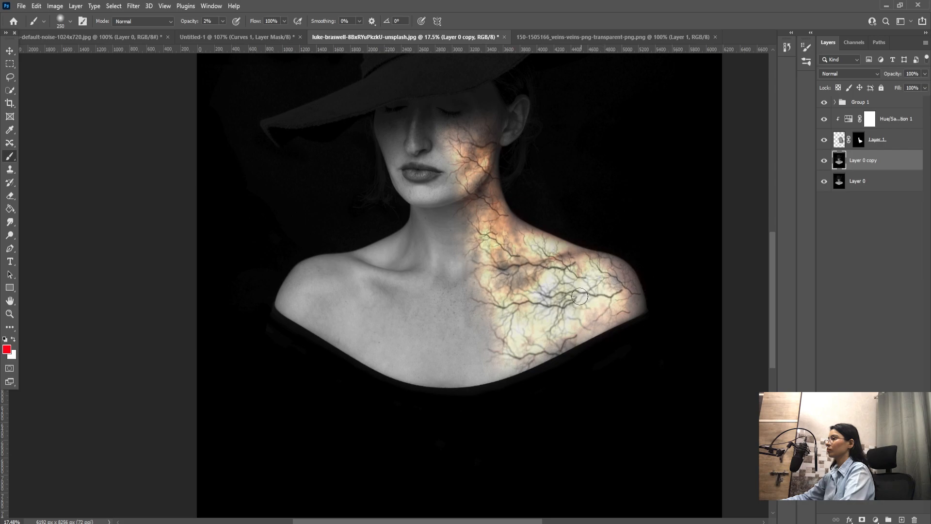
{"action": "left_click_drag", "start_coordinate": [579, 296], "coordinate": [504, 309]}
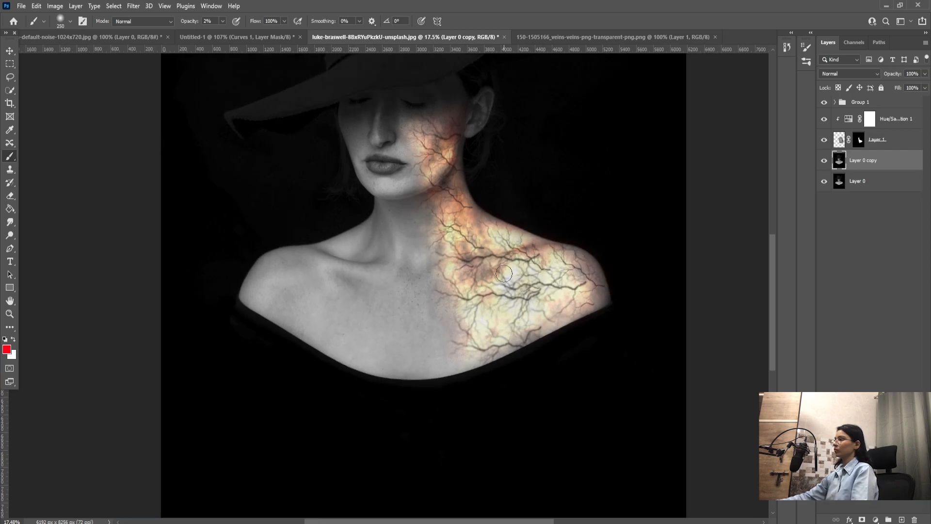
Set the foreground painting colour to yellow in the Color Picker
{"action": "left_click", "coordinate": [8, 349]}
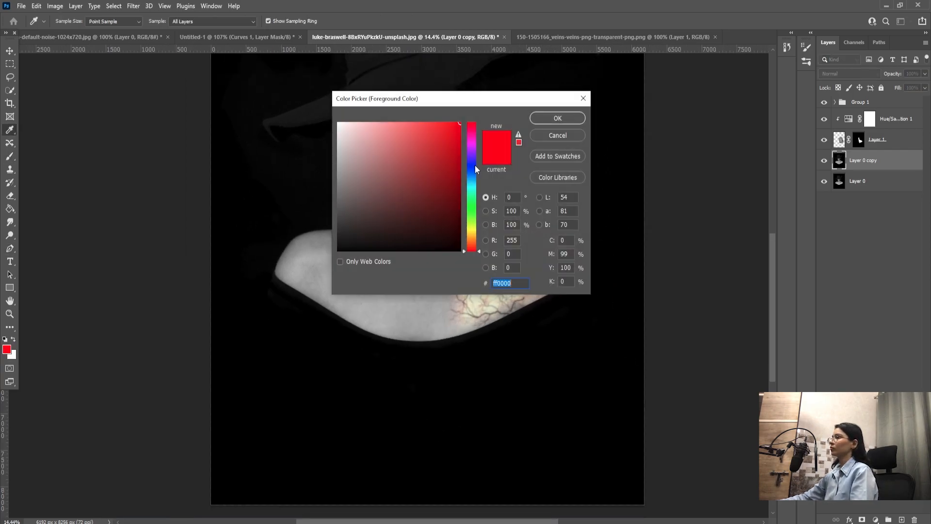
{"action": "left_click", "coordinate": [556, 117]}
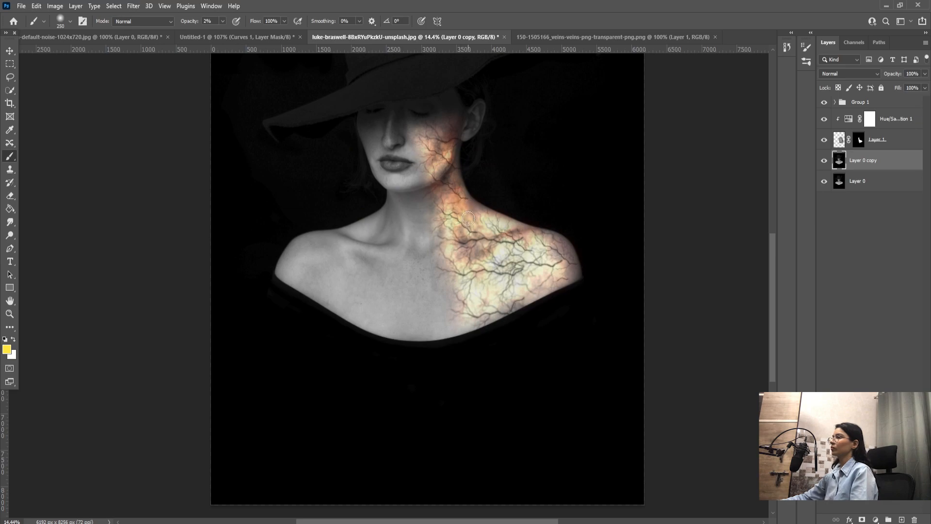